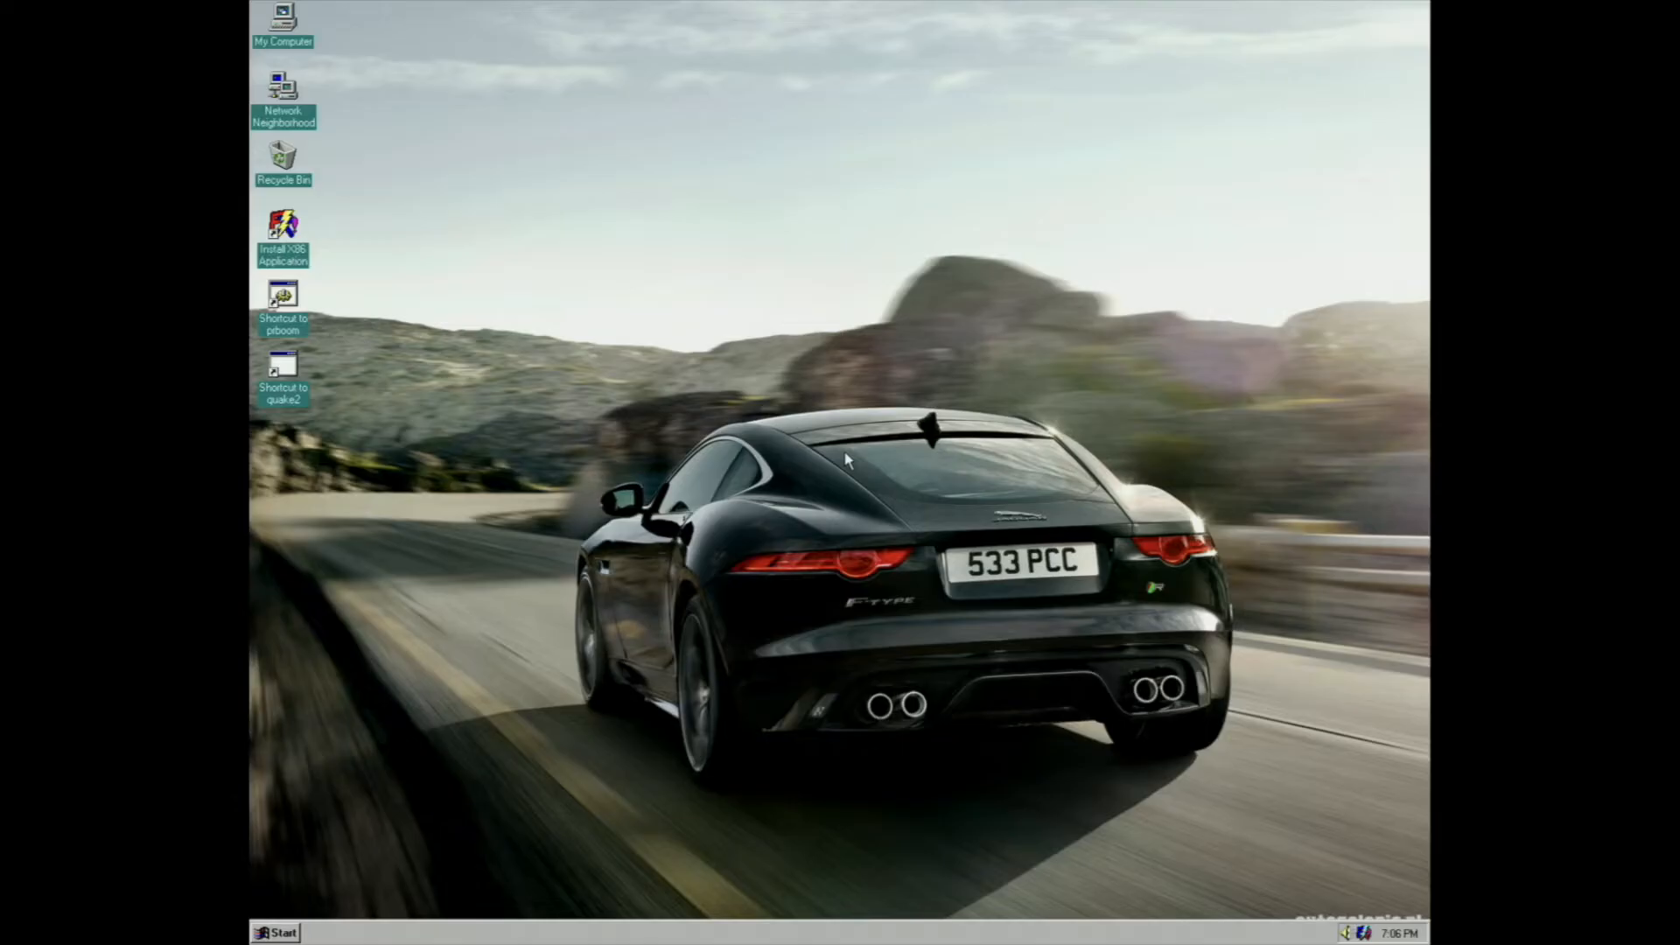
Bring up Task Manager via Ctrl+Alt+Del to show CPU and memory performance.
{"action": "key", "text": "ctrl+alt+delete"}
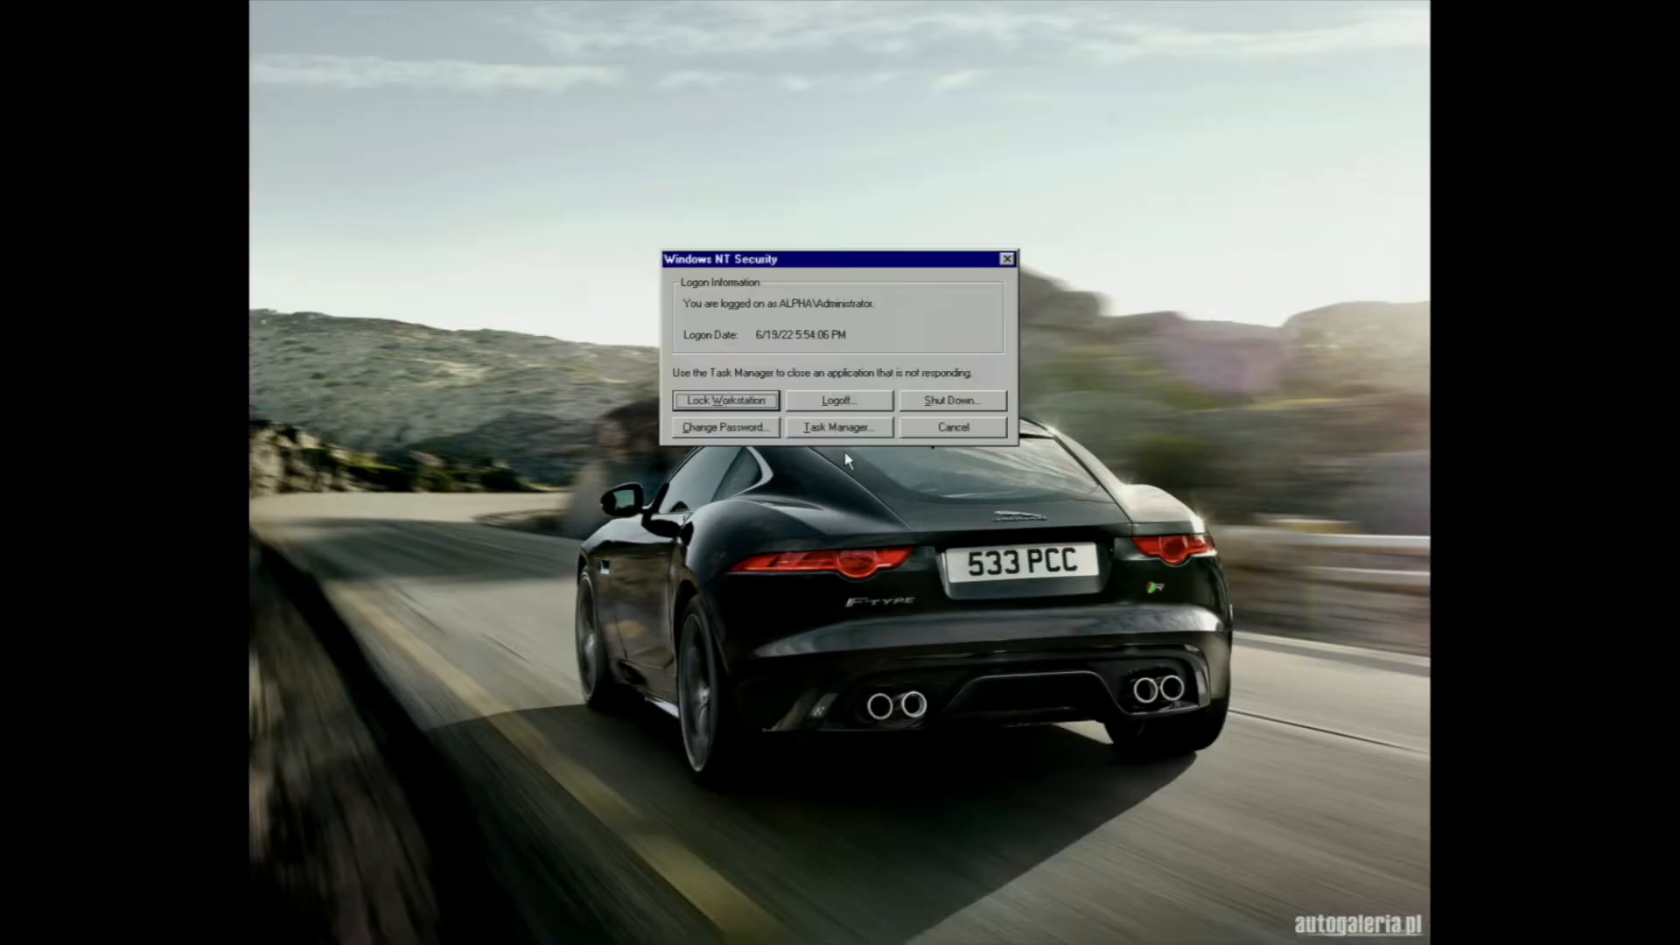
{"action": "left_click", "coordinate": [952, 427]}
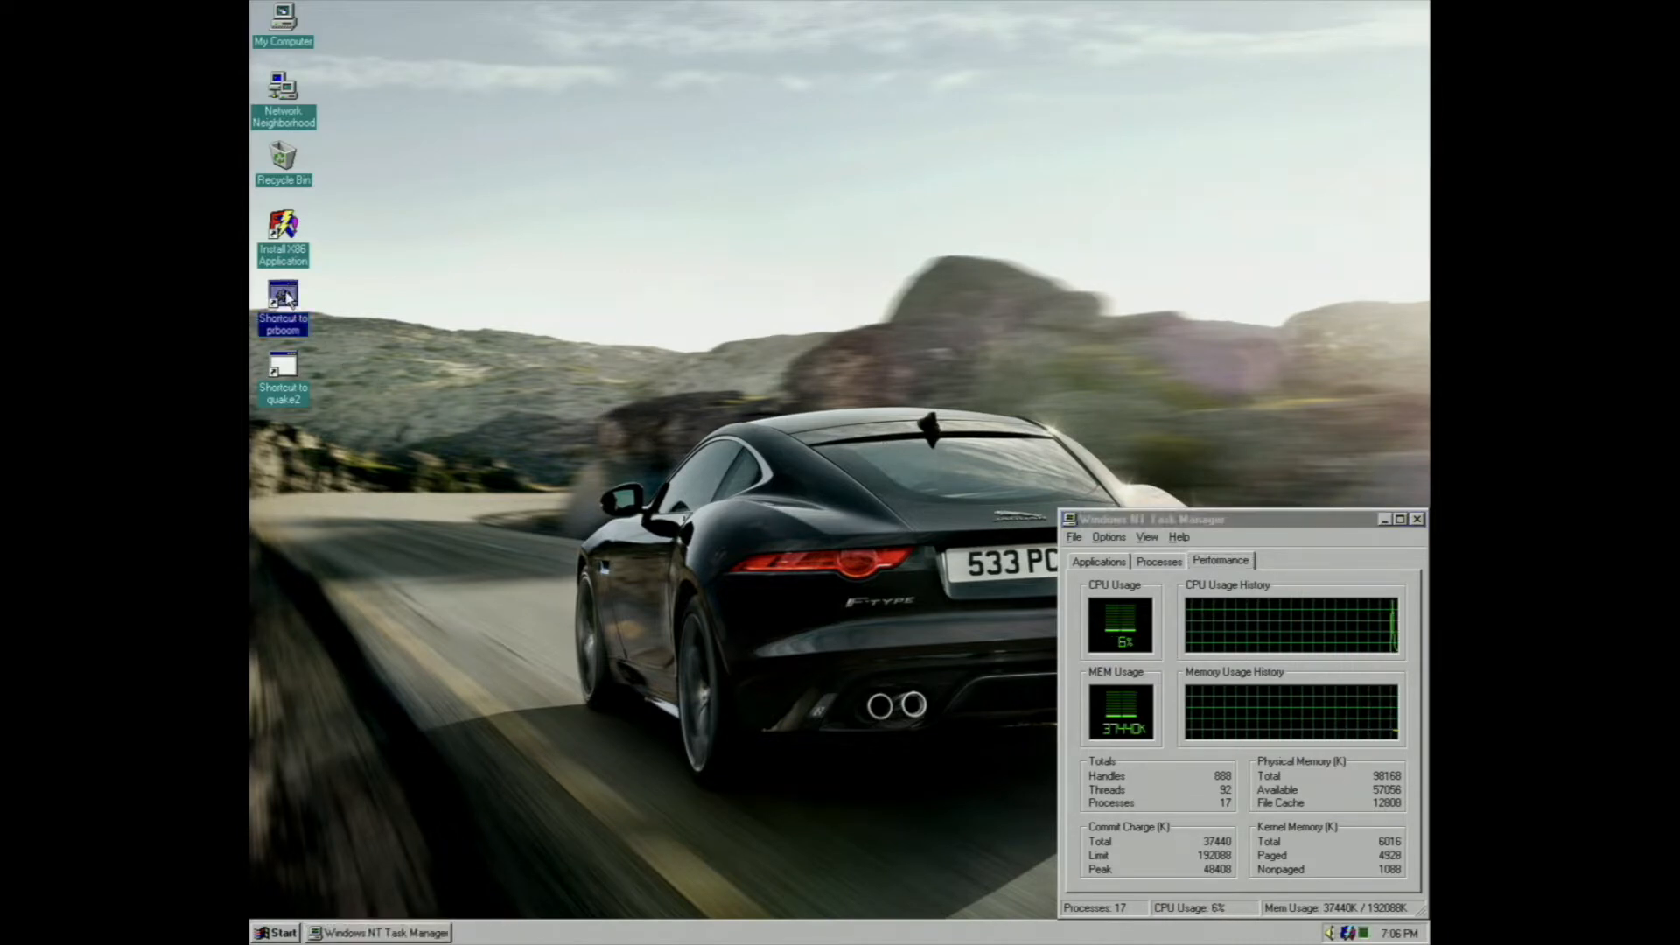
{"action": "right_click", "coordinate": [281, 300]}
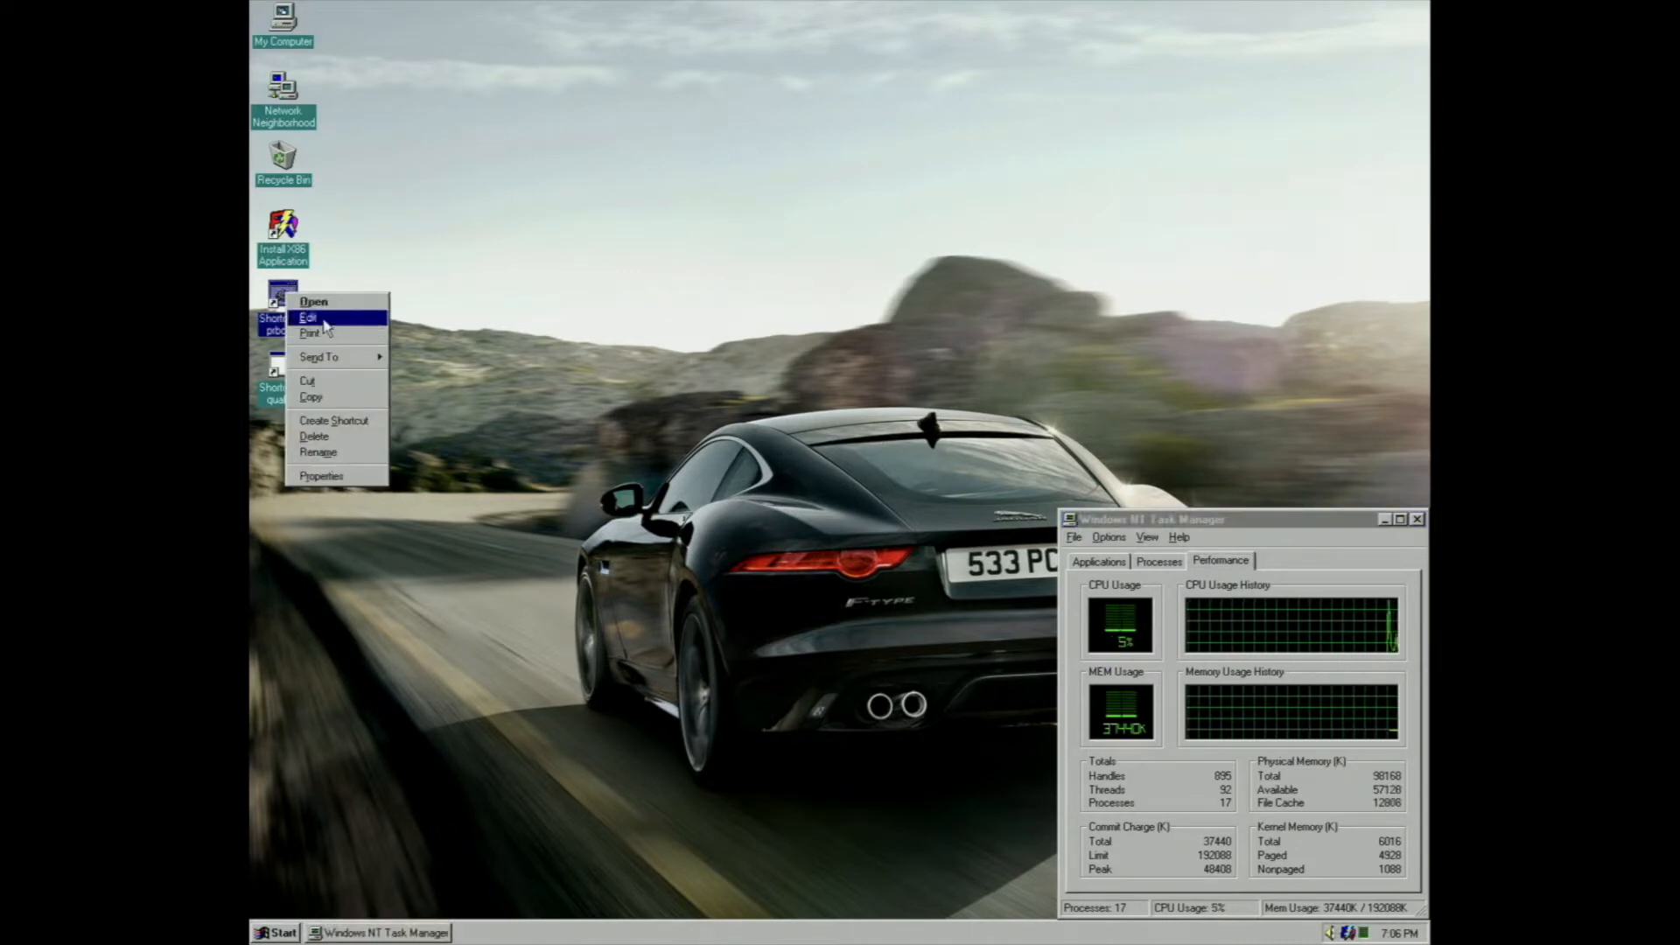
{"action": "left_click", "coordinate": [308, 317]}
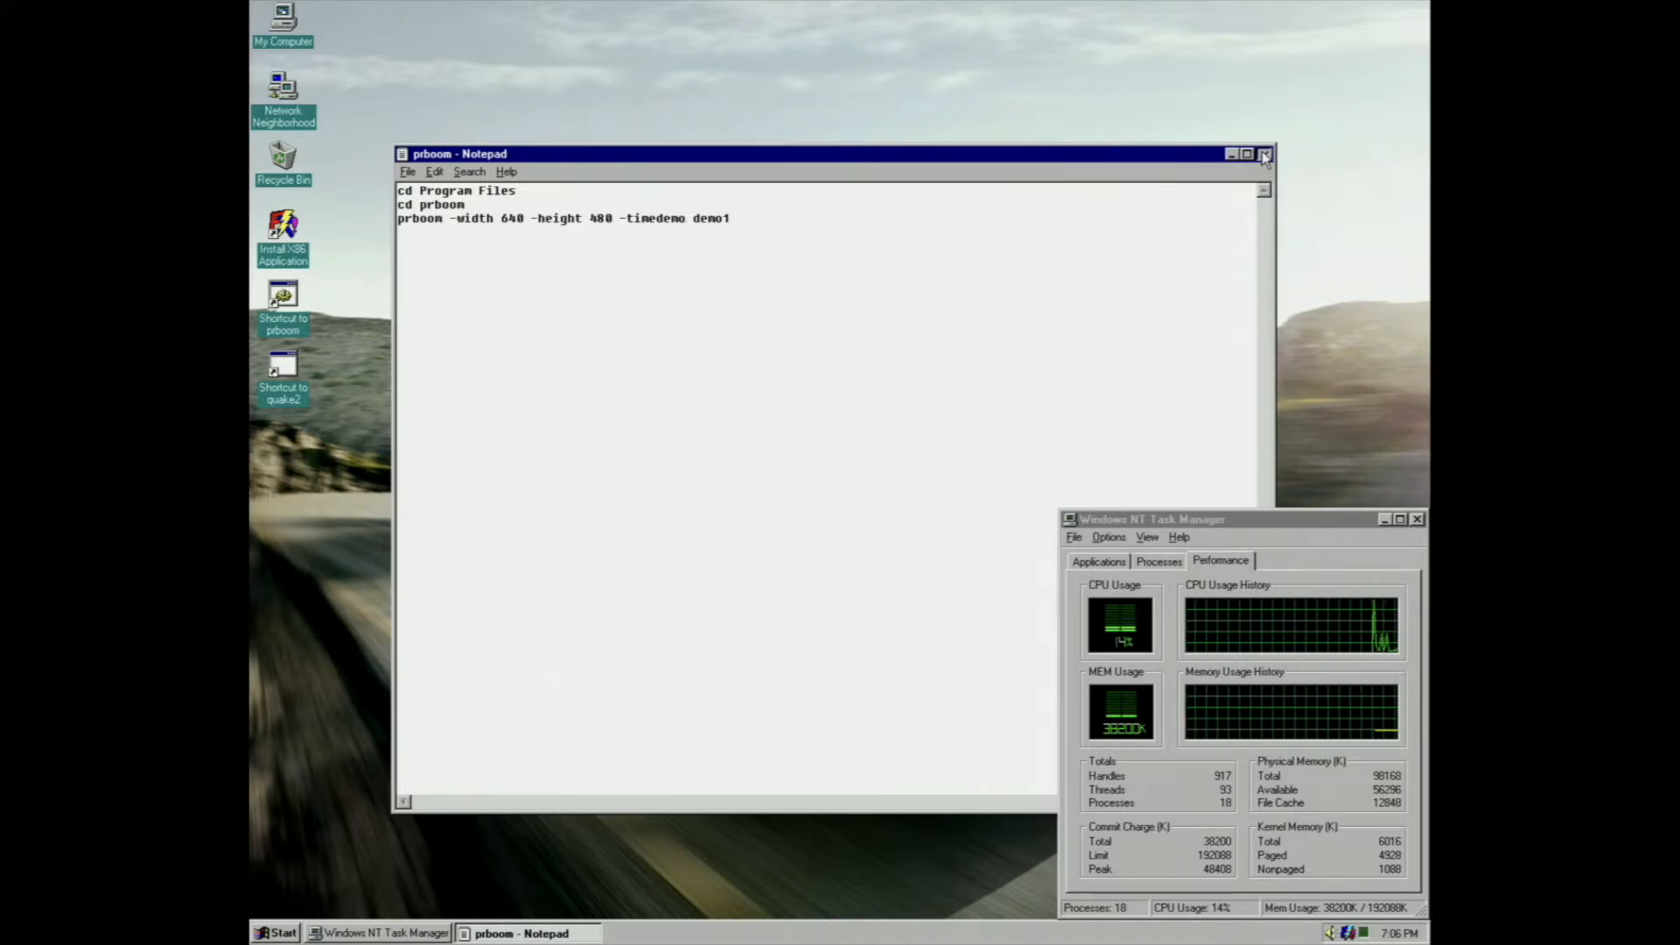
{"action": "left_click", "coordinate": [1265, 154]}
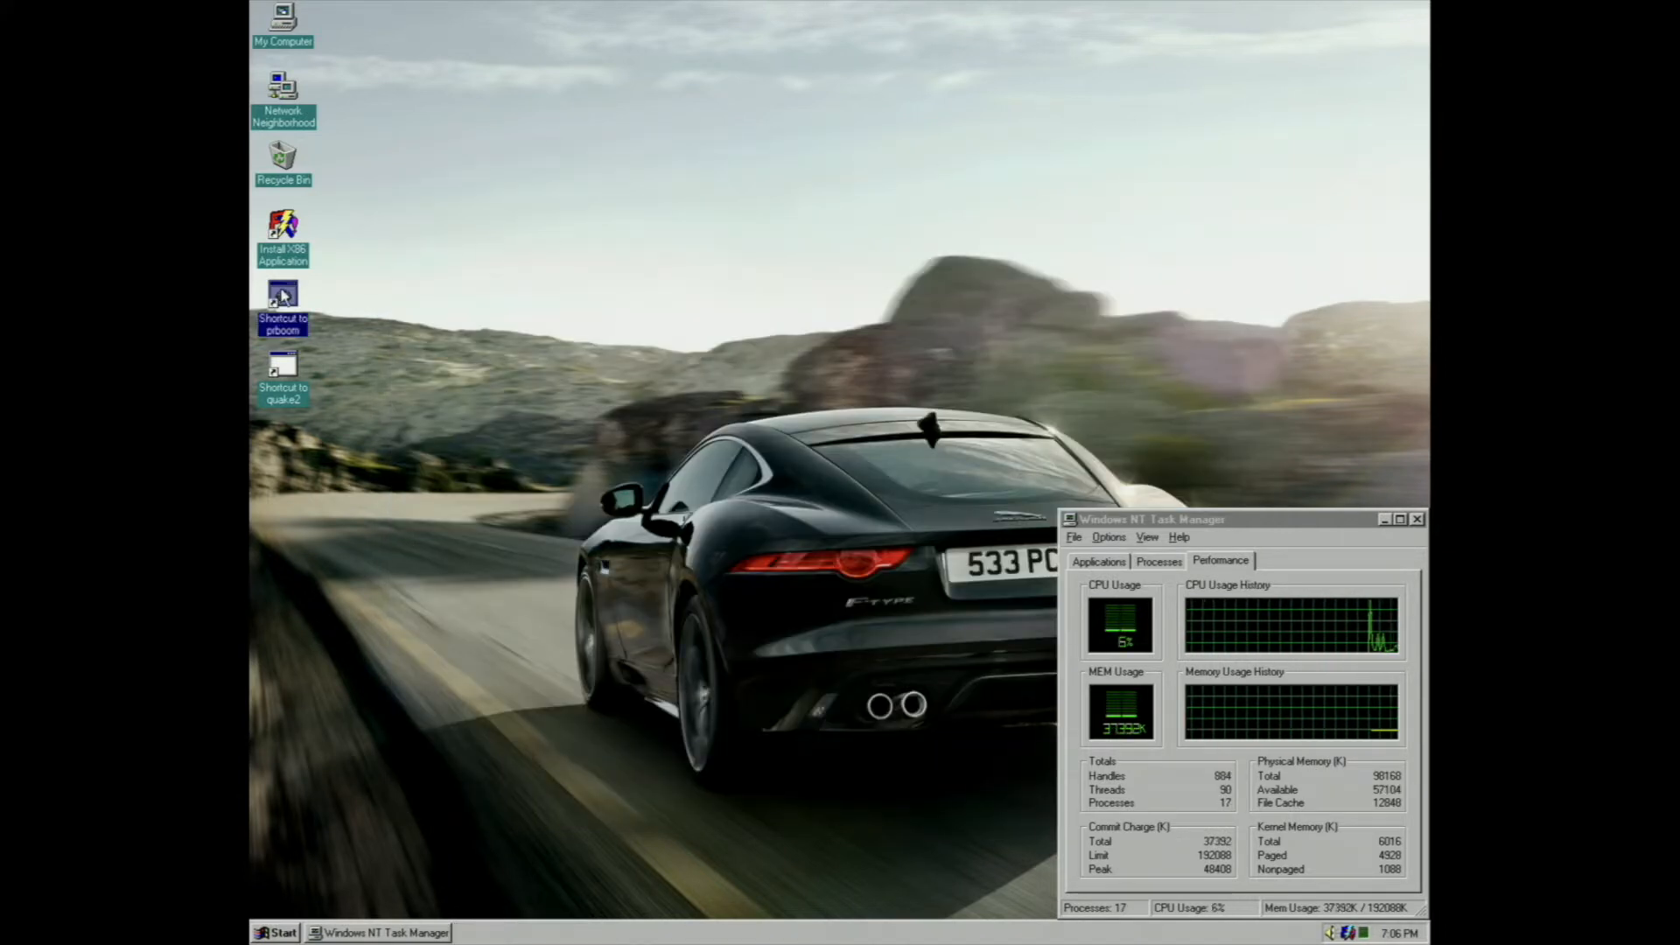
Run the prboom 640x480 demo1 timedemo, dismiss its 10.9 fps result and bring up the shortcut's options.
{"action": "double_click", "coordinate": [282, 297]}
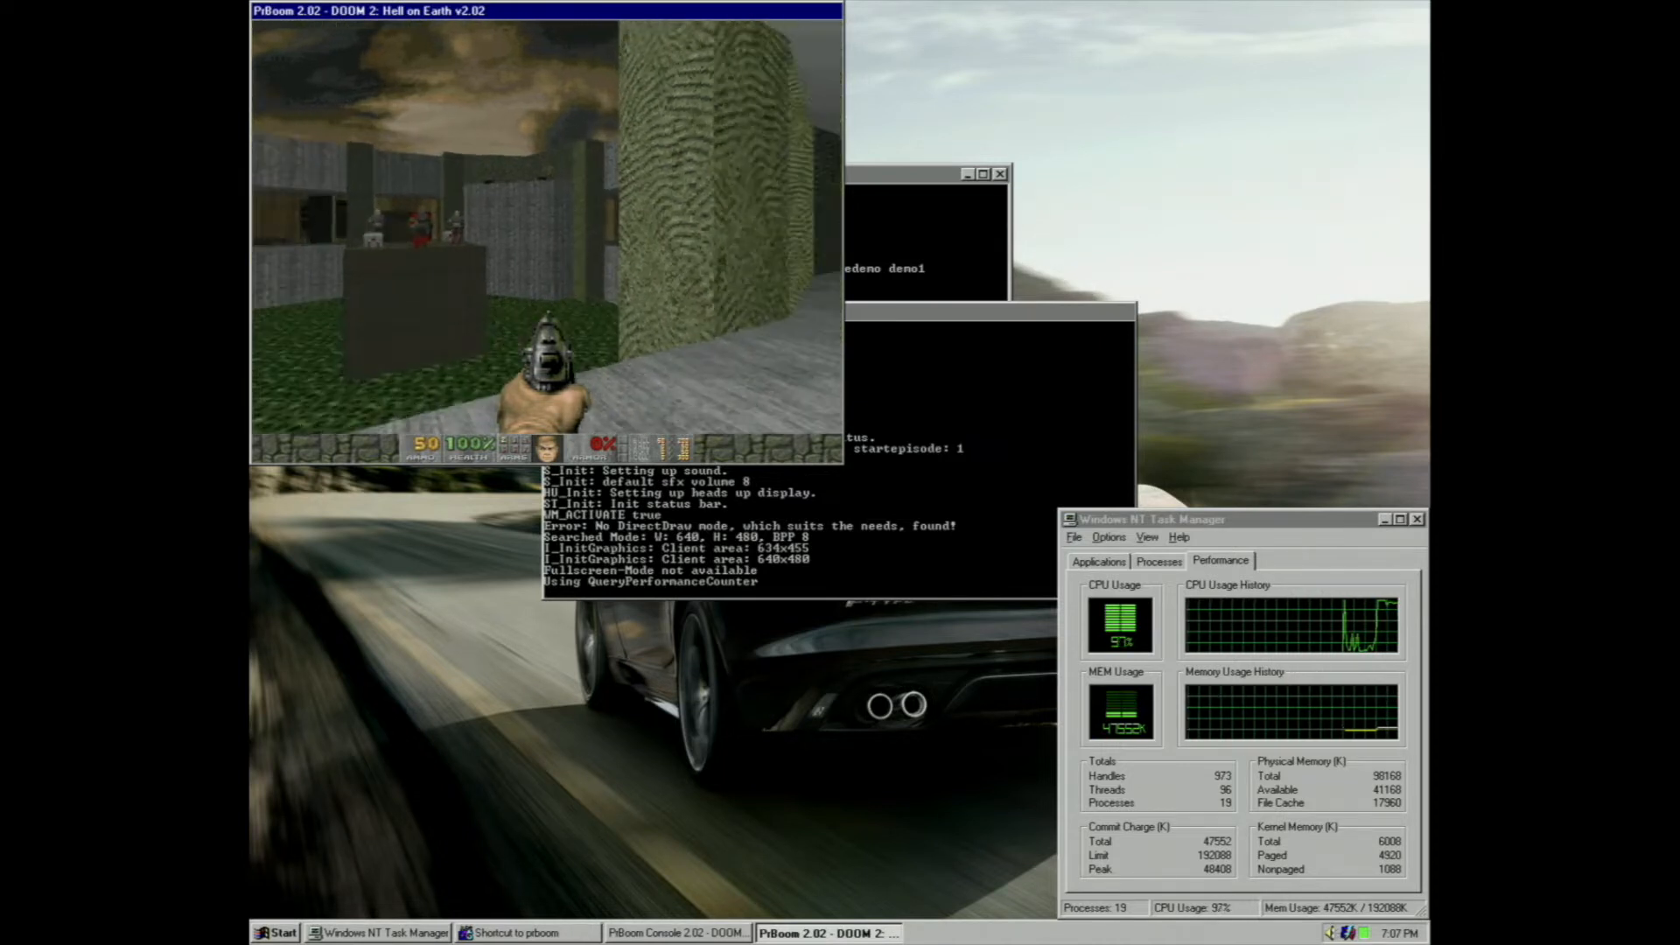
{"action": "key", "text": "w"}
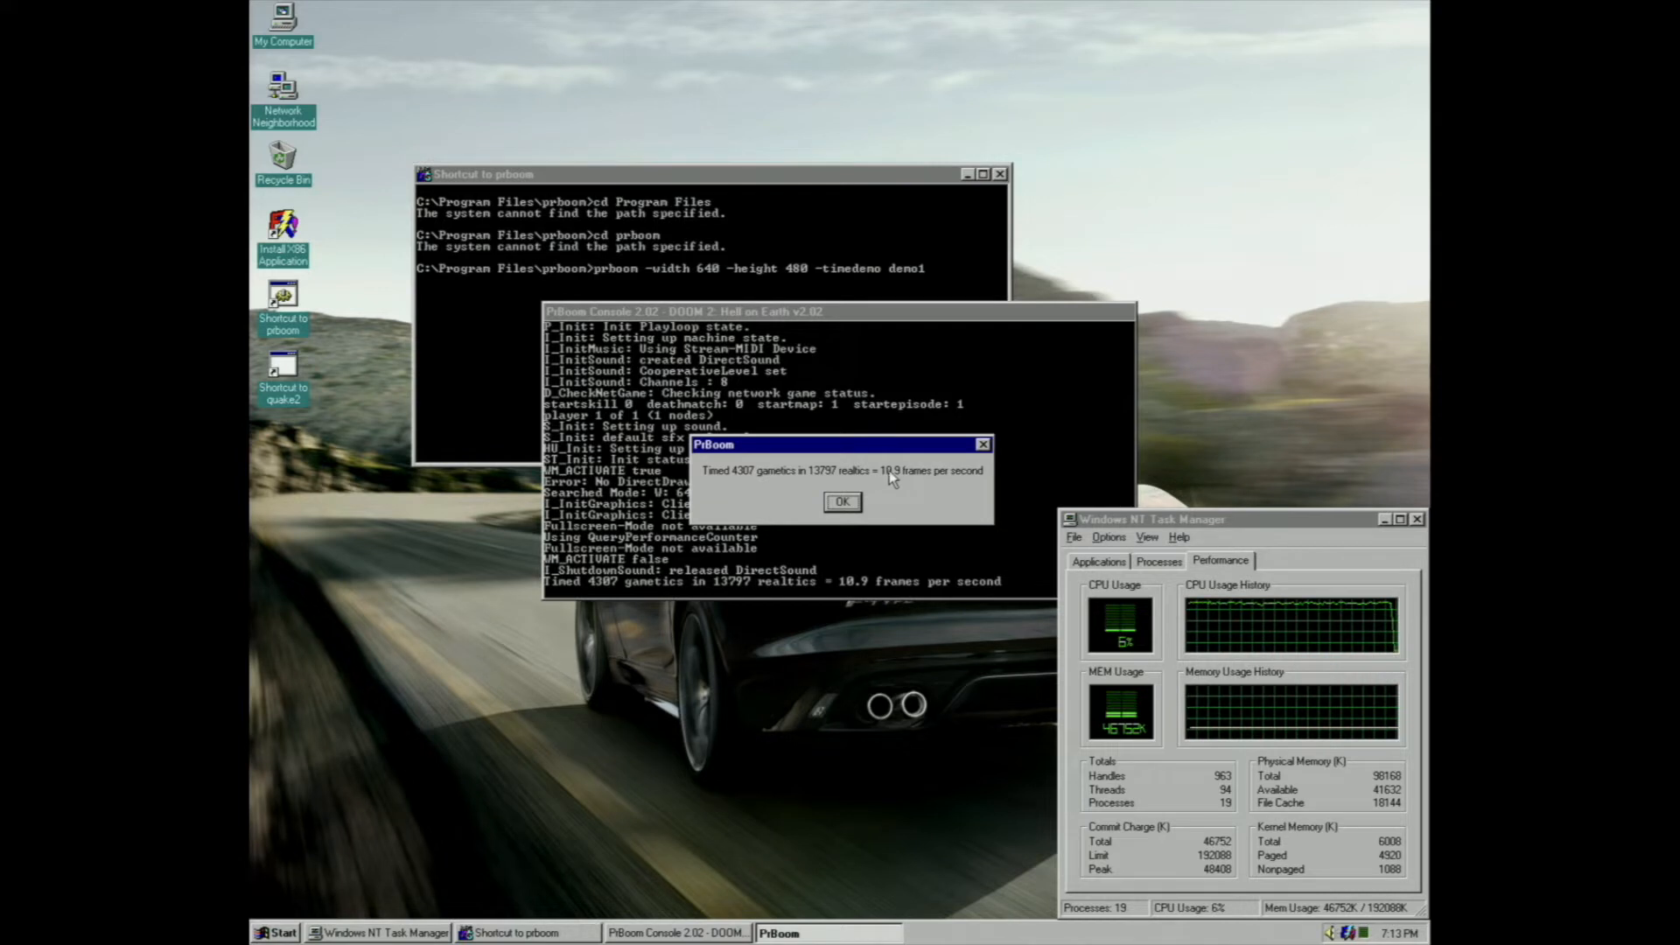
{"action": "left_click", "coordinate": [842, 502]}
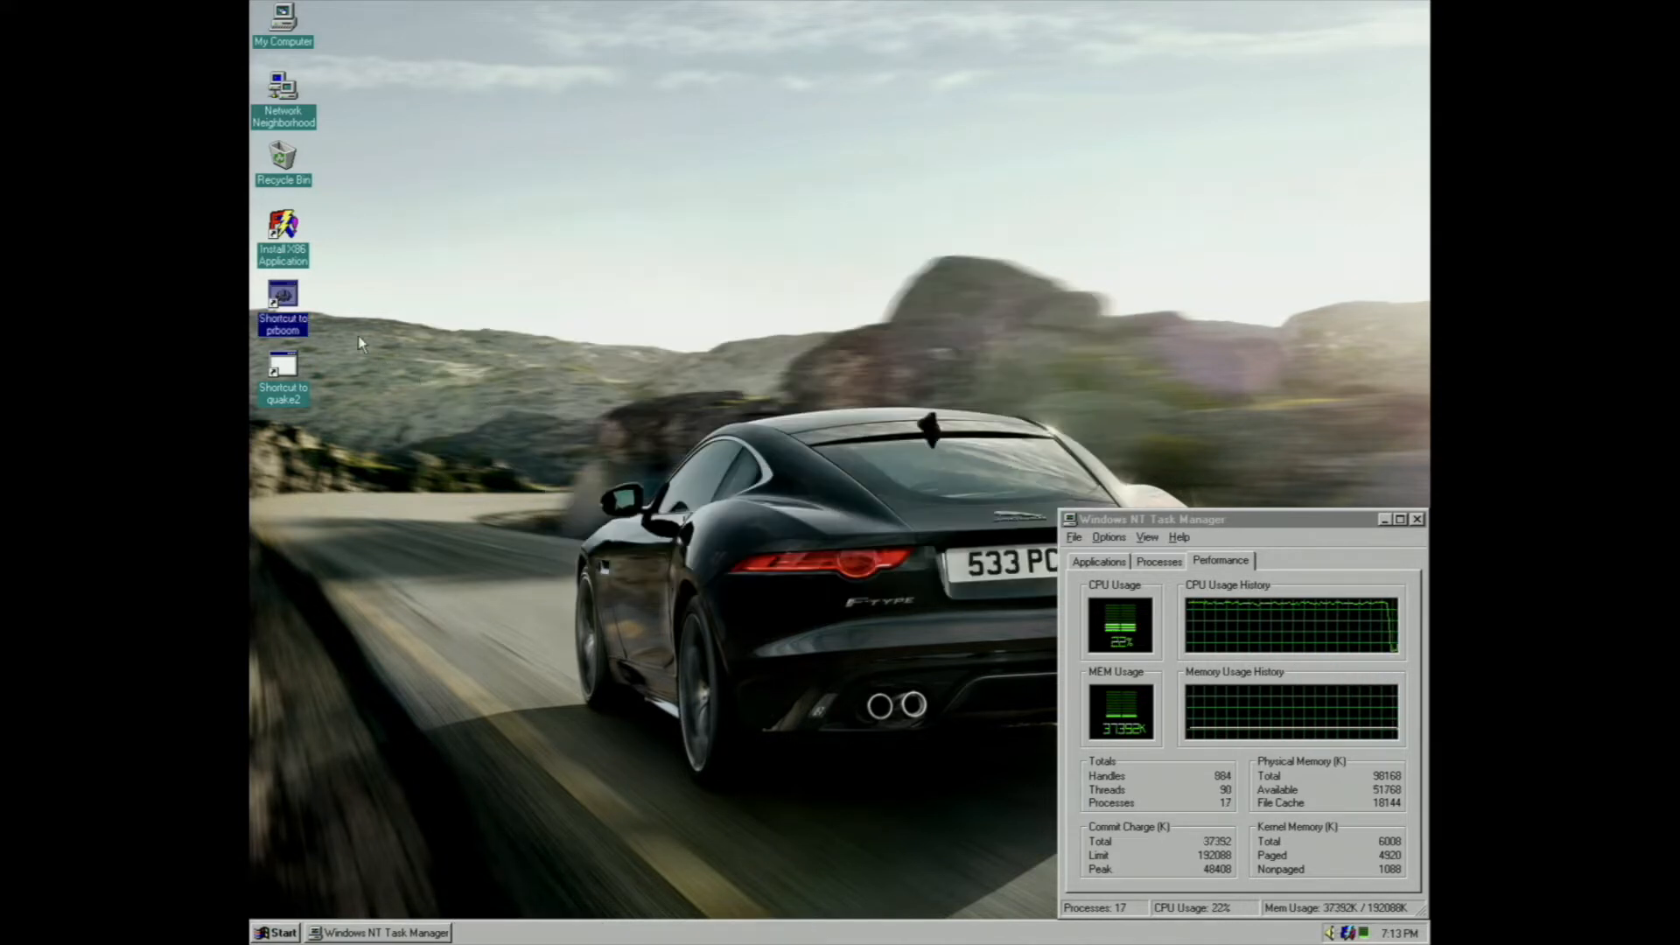
{"action": "right_click", "coordinate": [282, 299]}
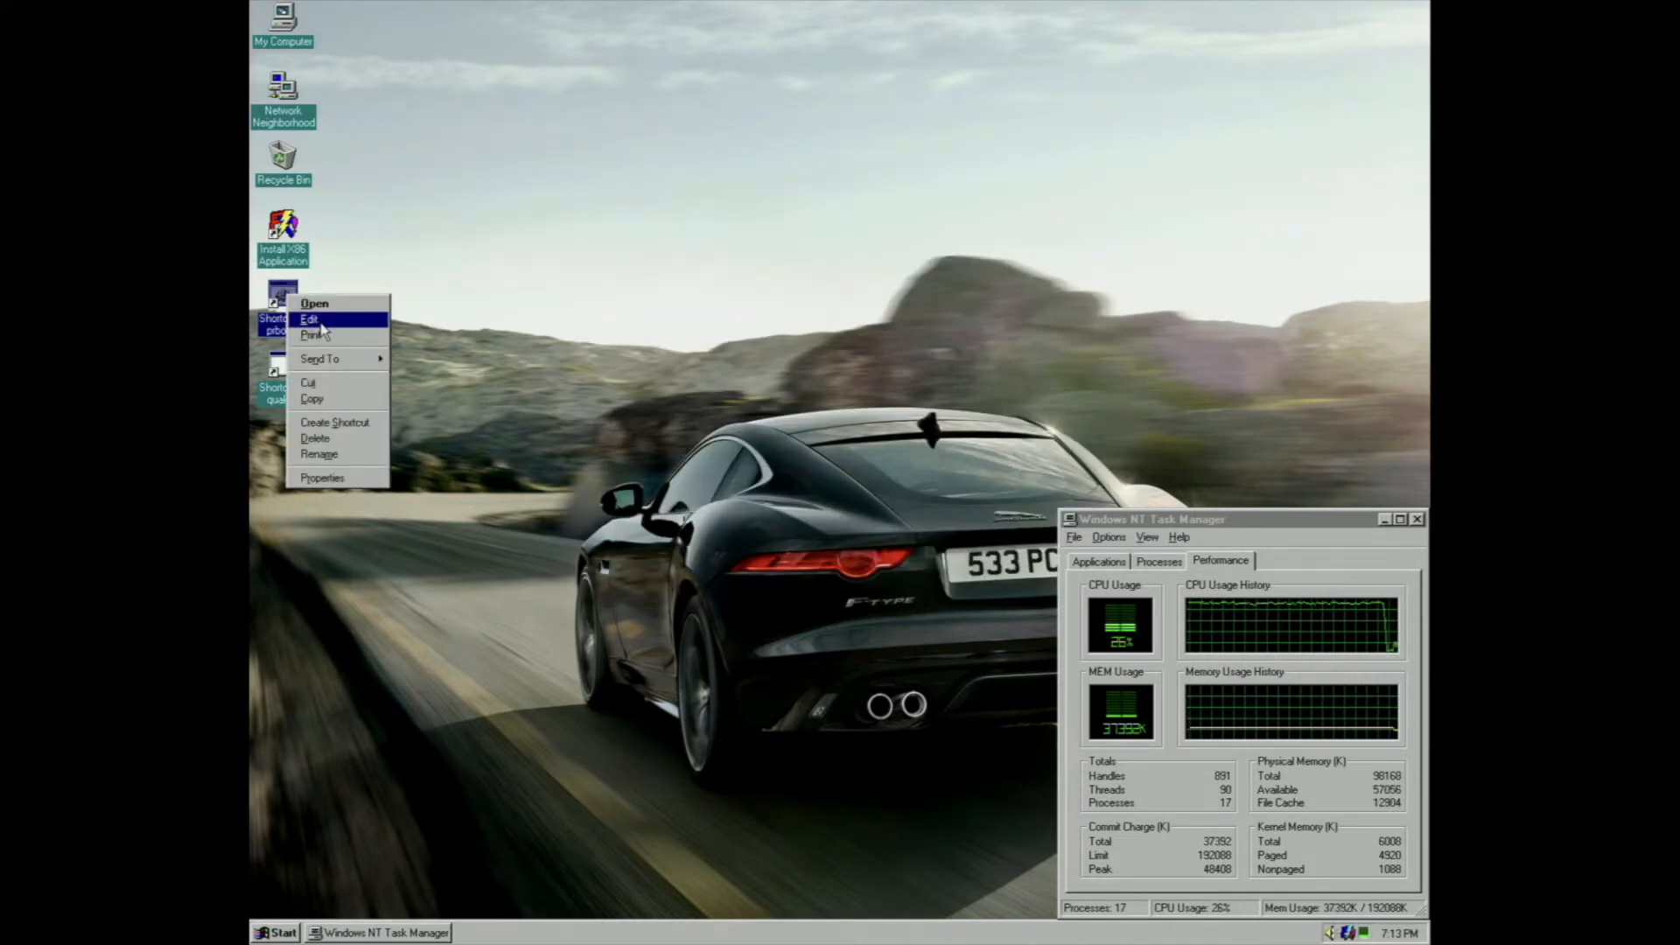
Edit the prboom script to -width 800 -height 600 and close Notepad saving the change.
{"action": "left_click", "coordinate": [311, 318]}
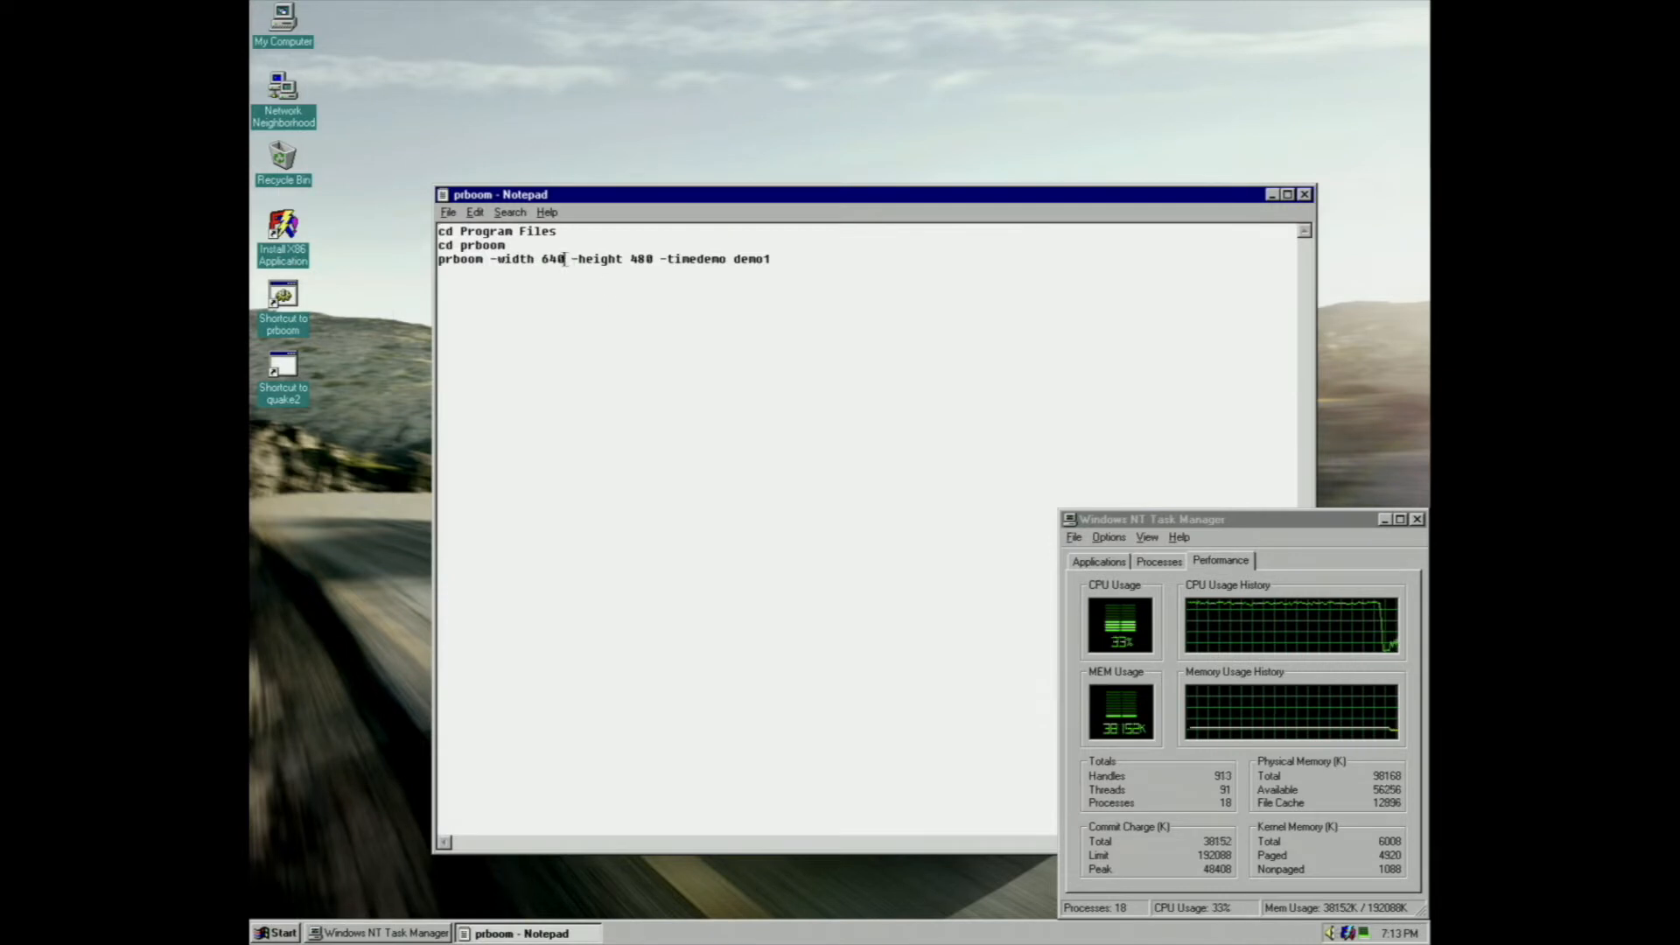
{"action": "key", "text": "BackSpace"}
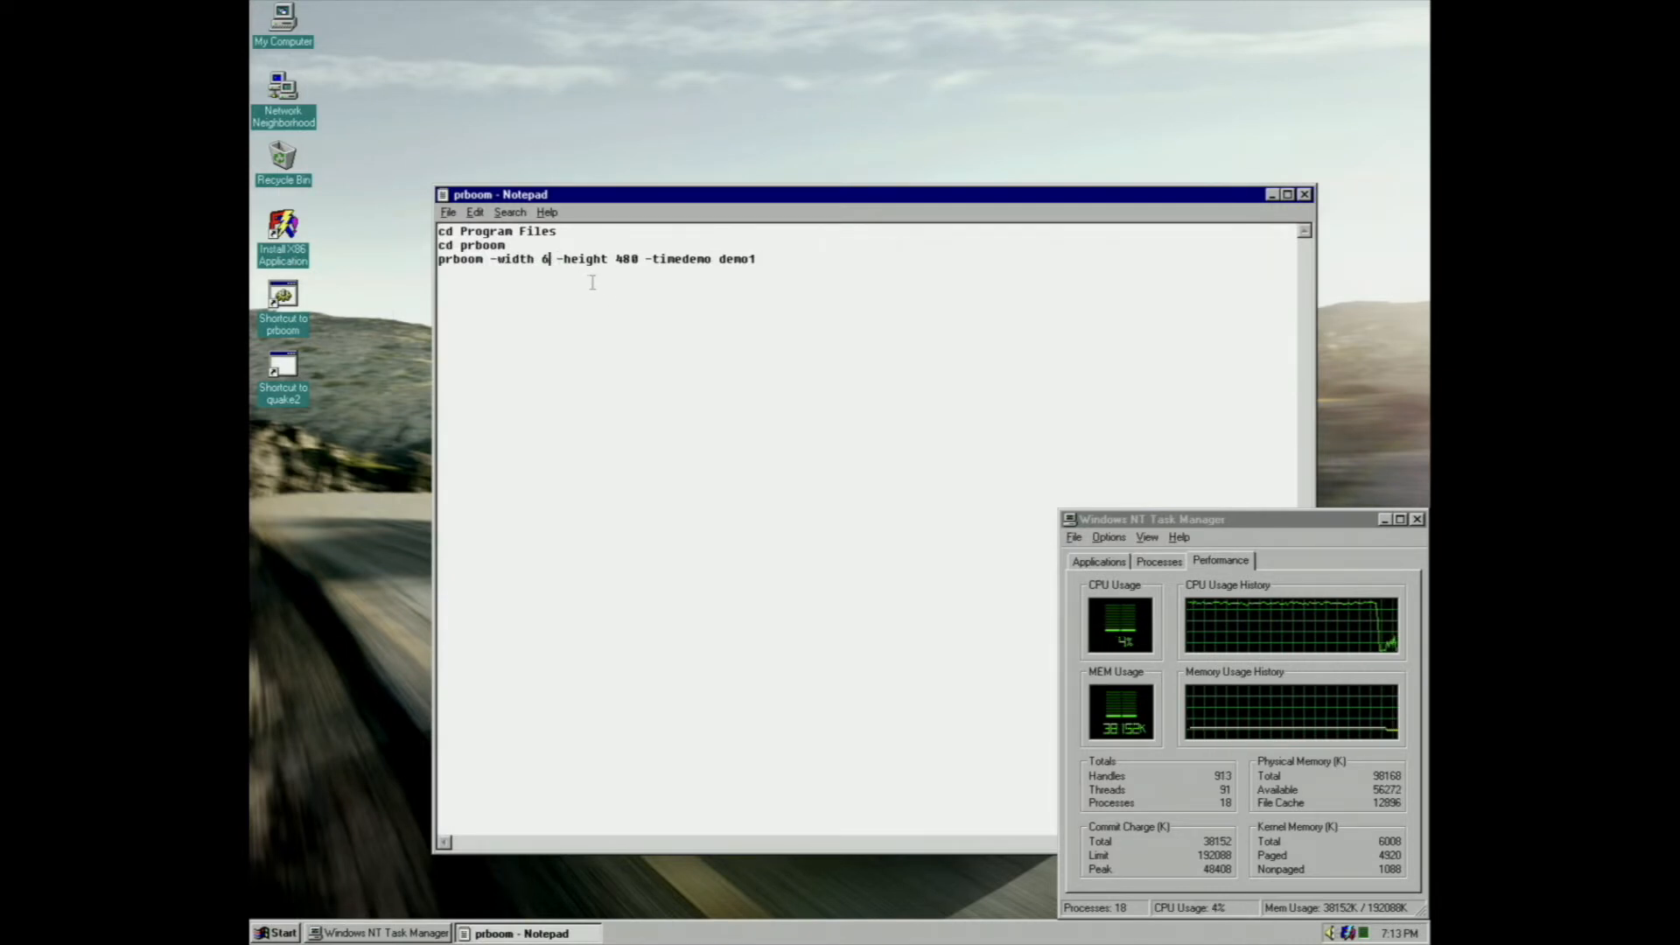
{"action": "type", "text": "00"}
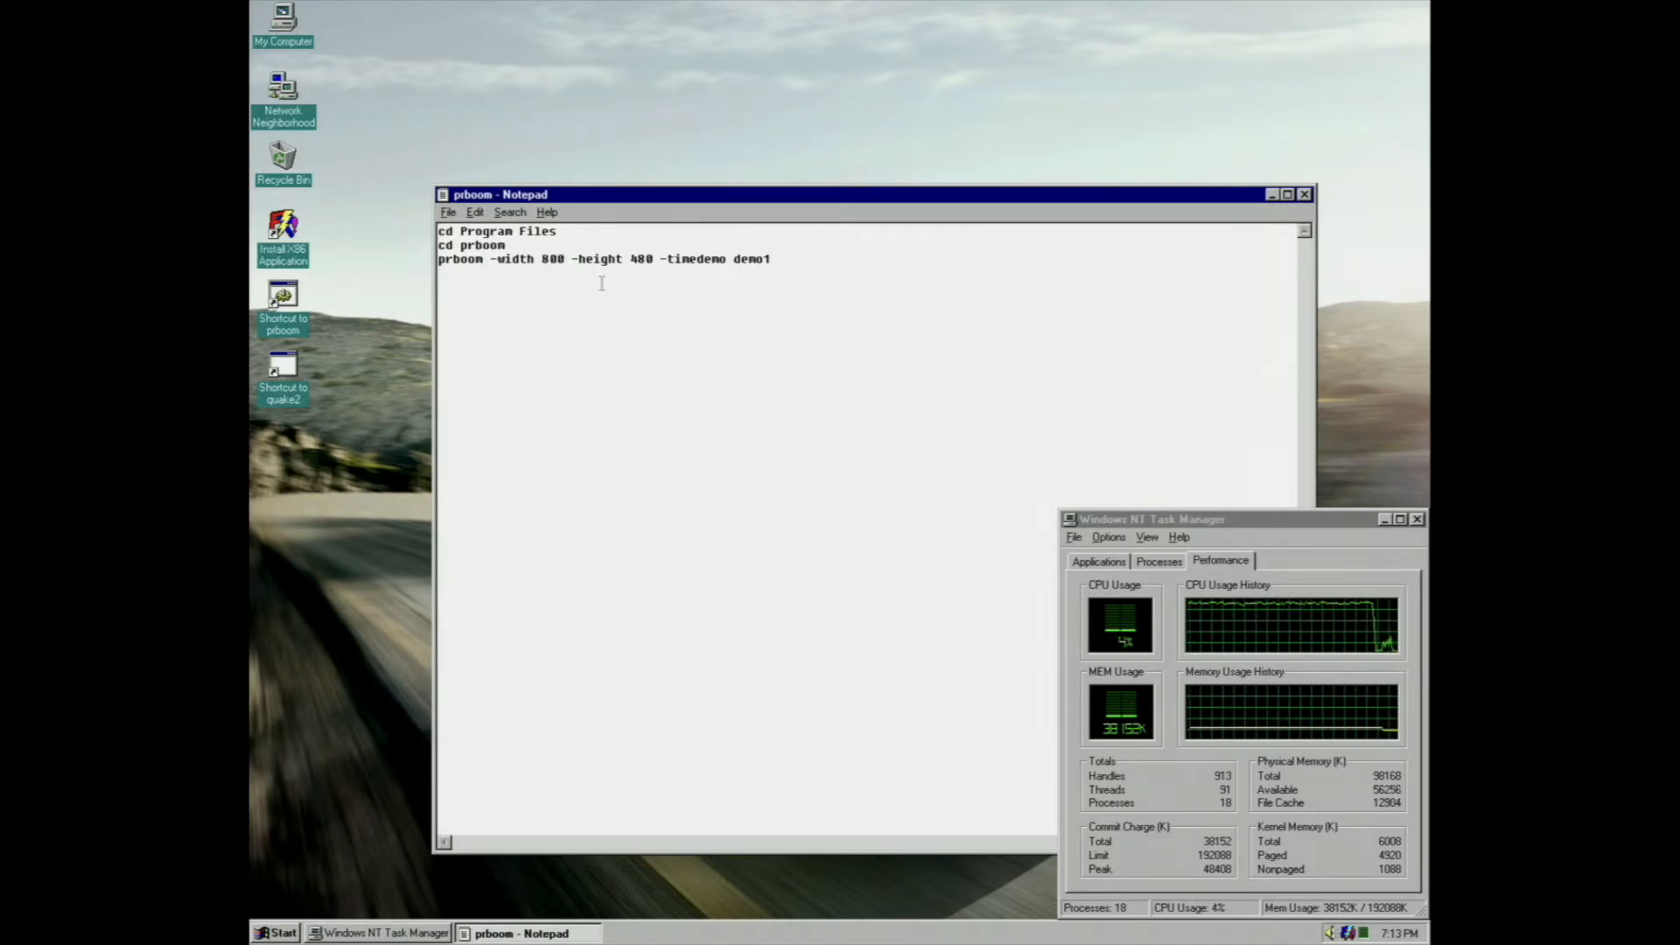
{"action": "double_click", "coordinate": [642, 259]}
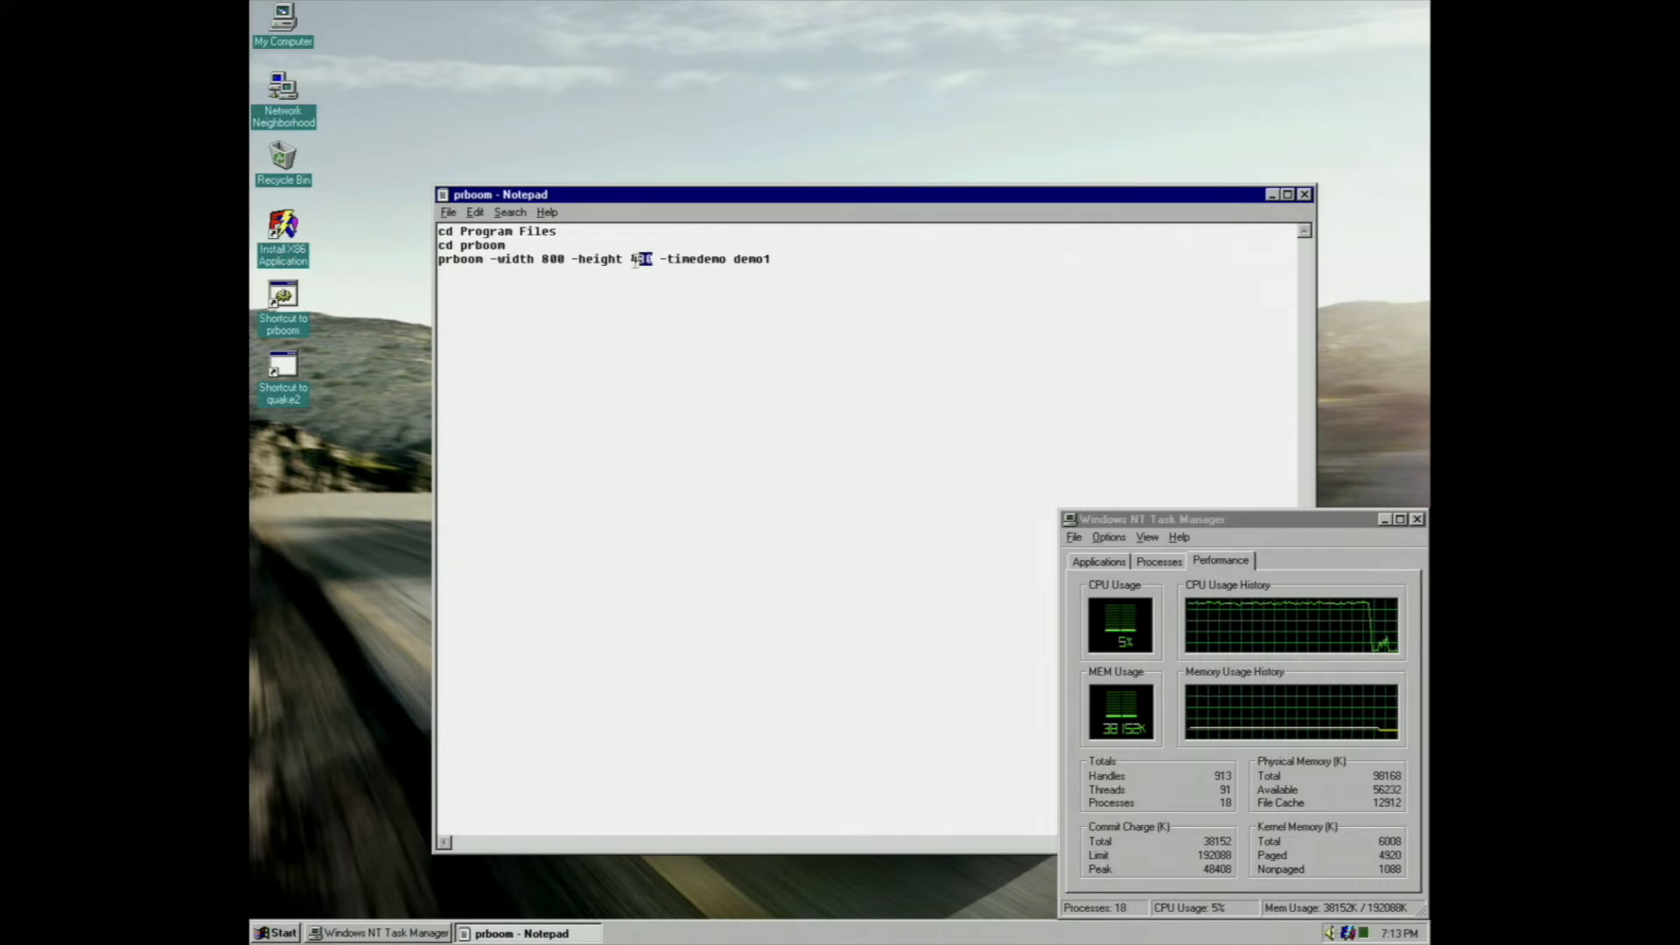
{"action": "type", "text": "00"}
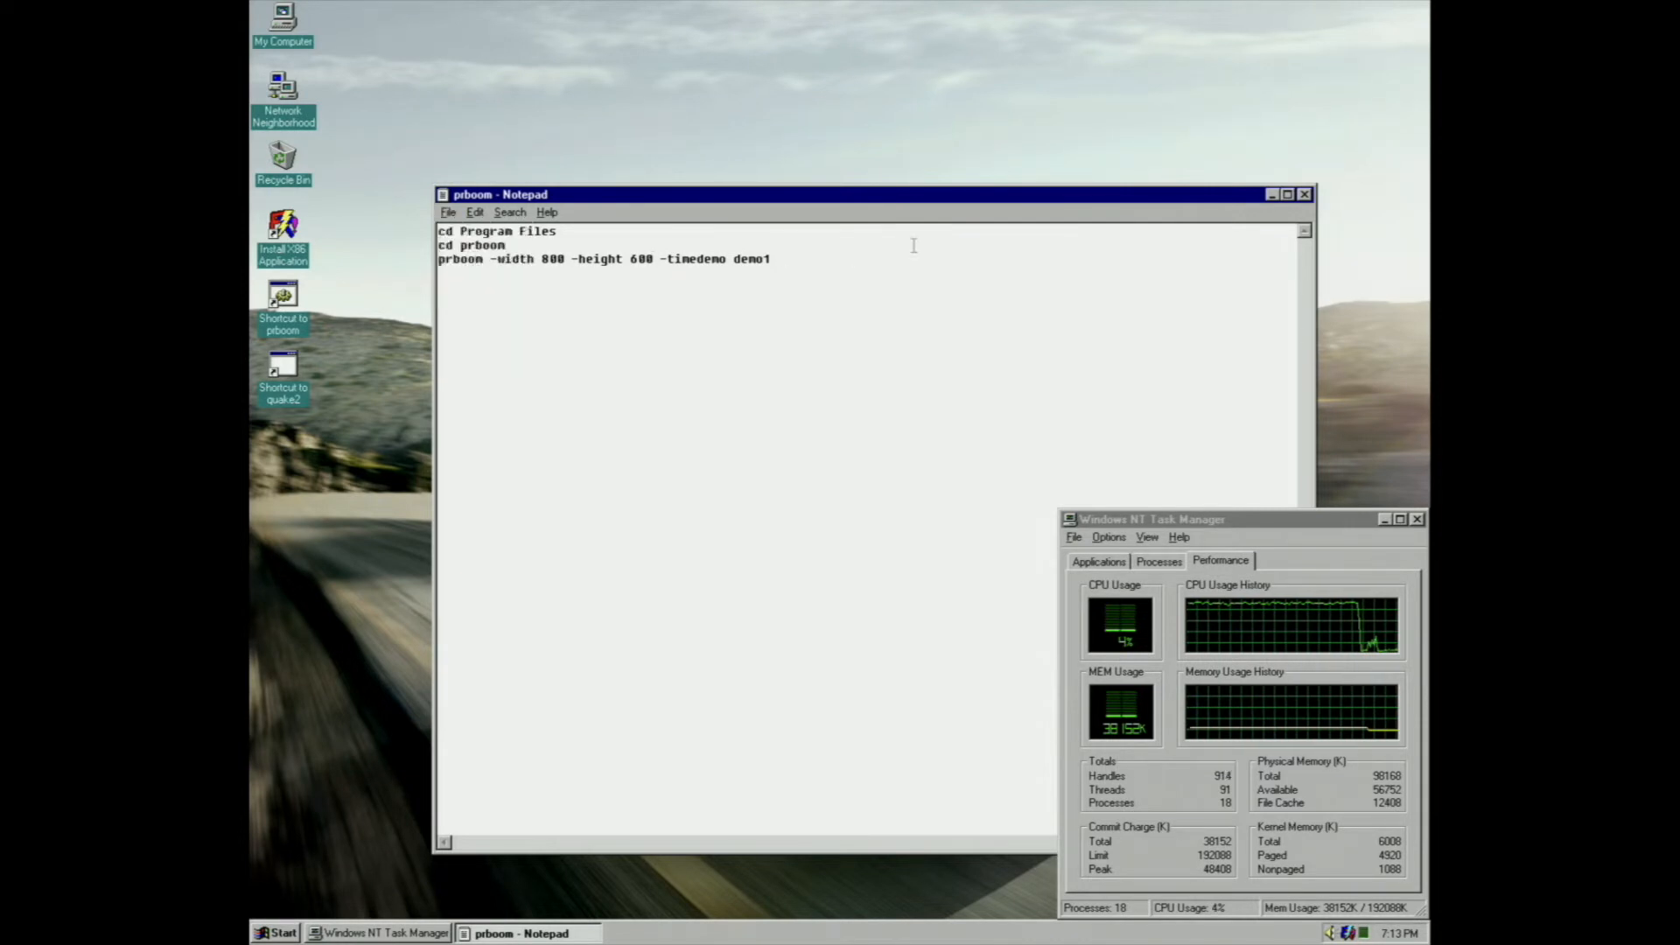
{"action": "left_click", "coordinate": [1305, 195]}
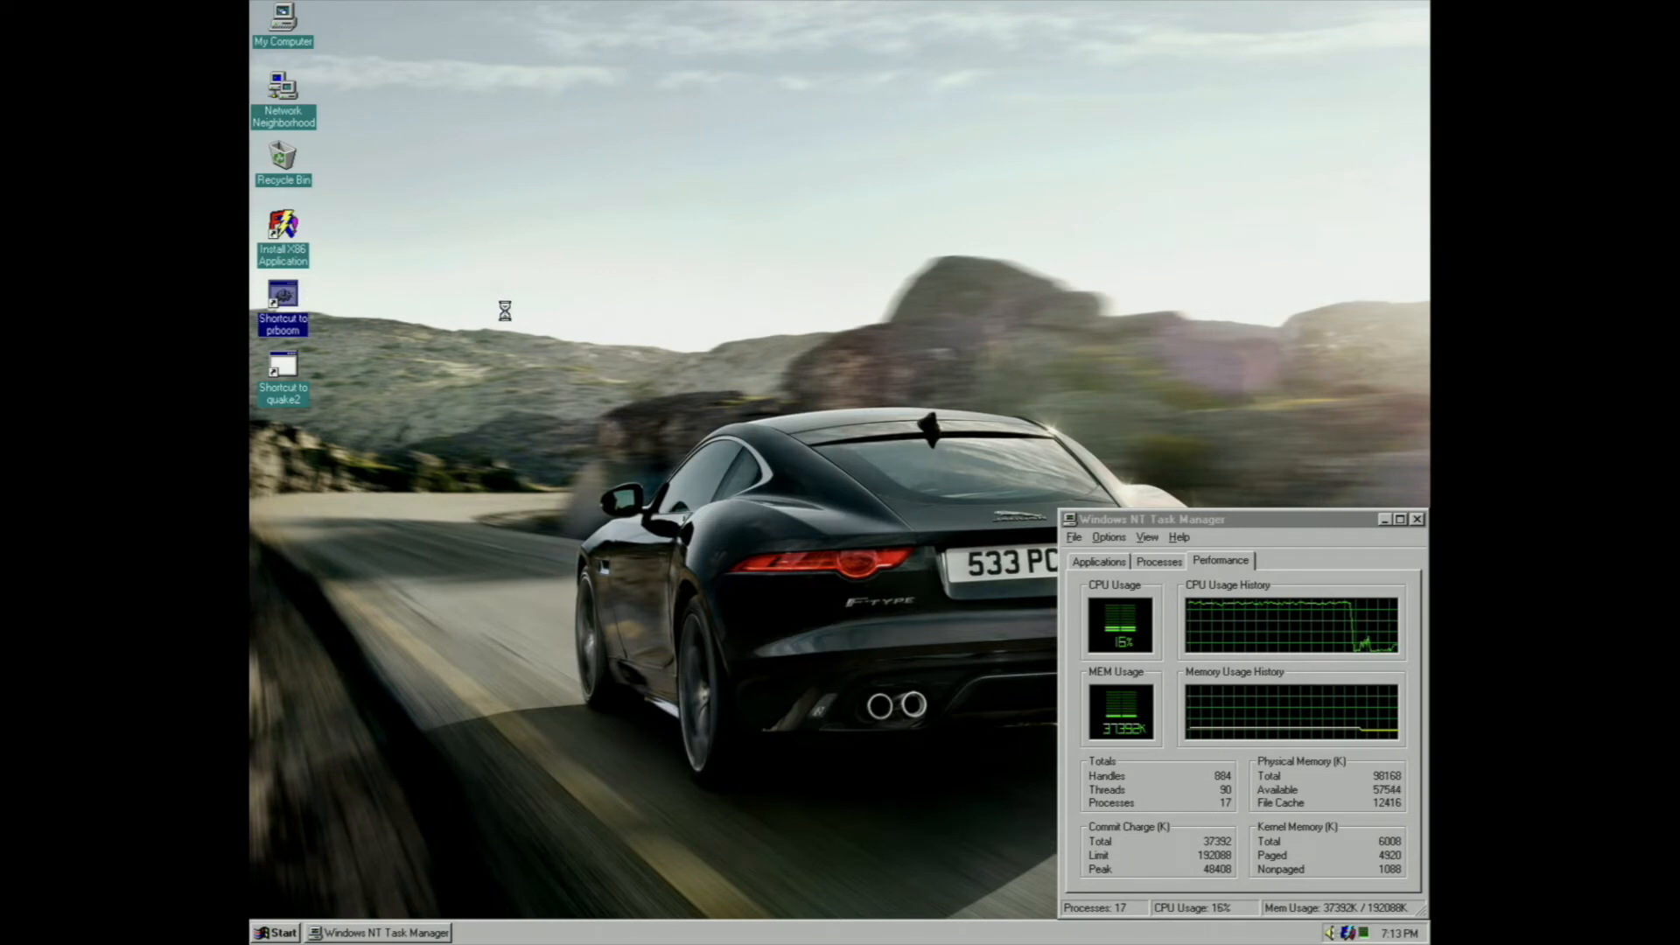
Launch the prboom 800x600 demo1 timedemo and let it run to its 7.6 fps result.
{"action": "double_click", "coordinate": [283, 299]}
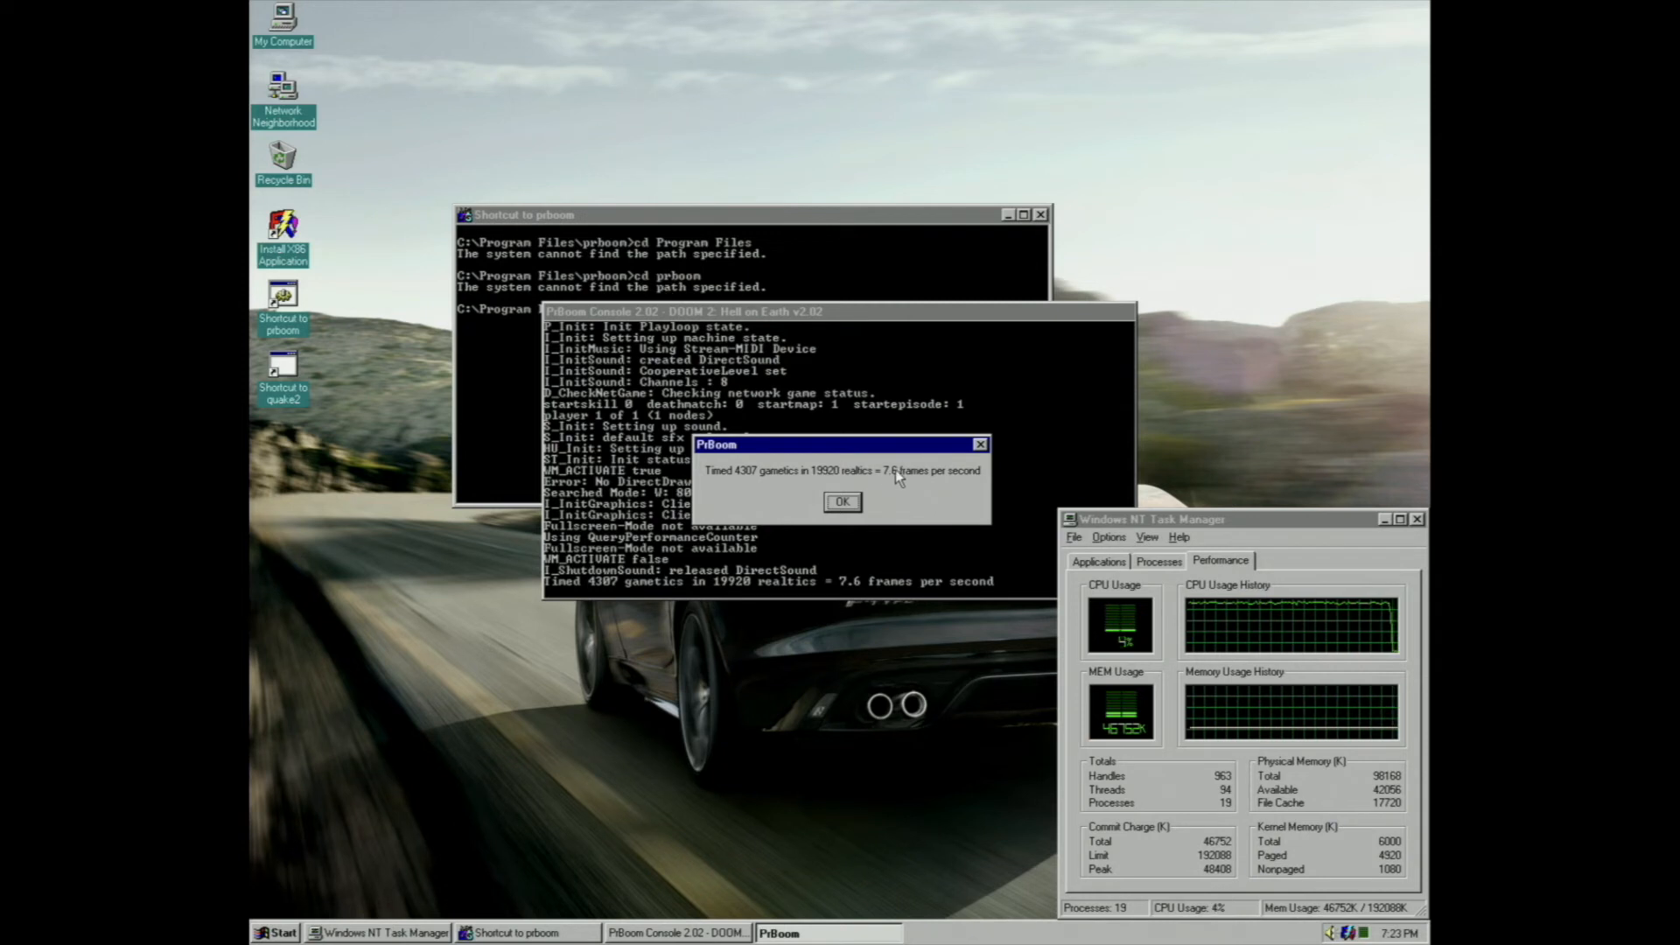
Dismiss the 7.6 fps result and close Task Manager, leaving the desktop clear.
{"action": "left_click", "coordinate": [841, 503]}
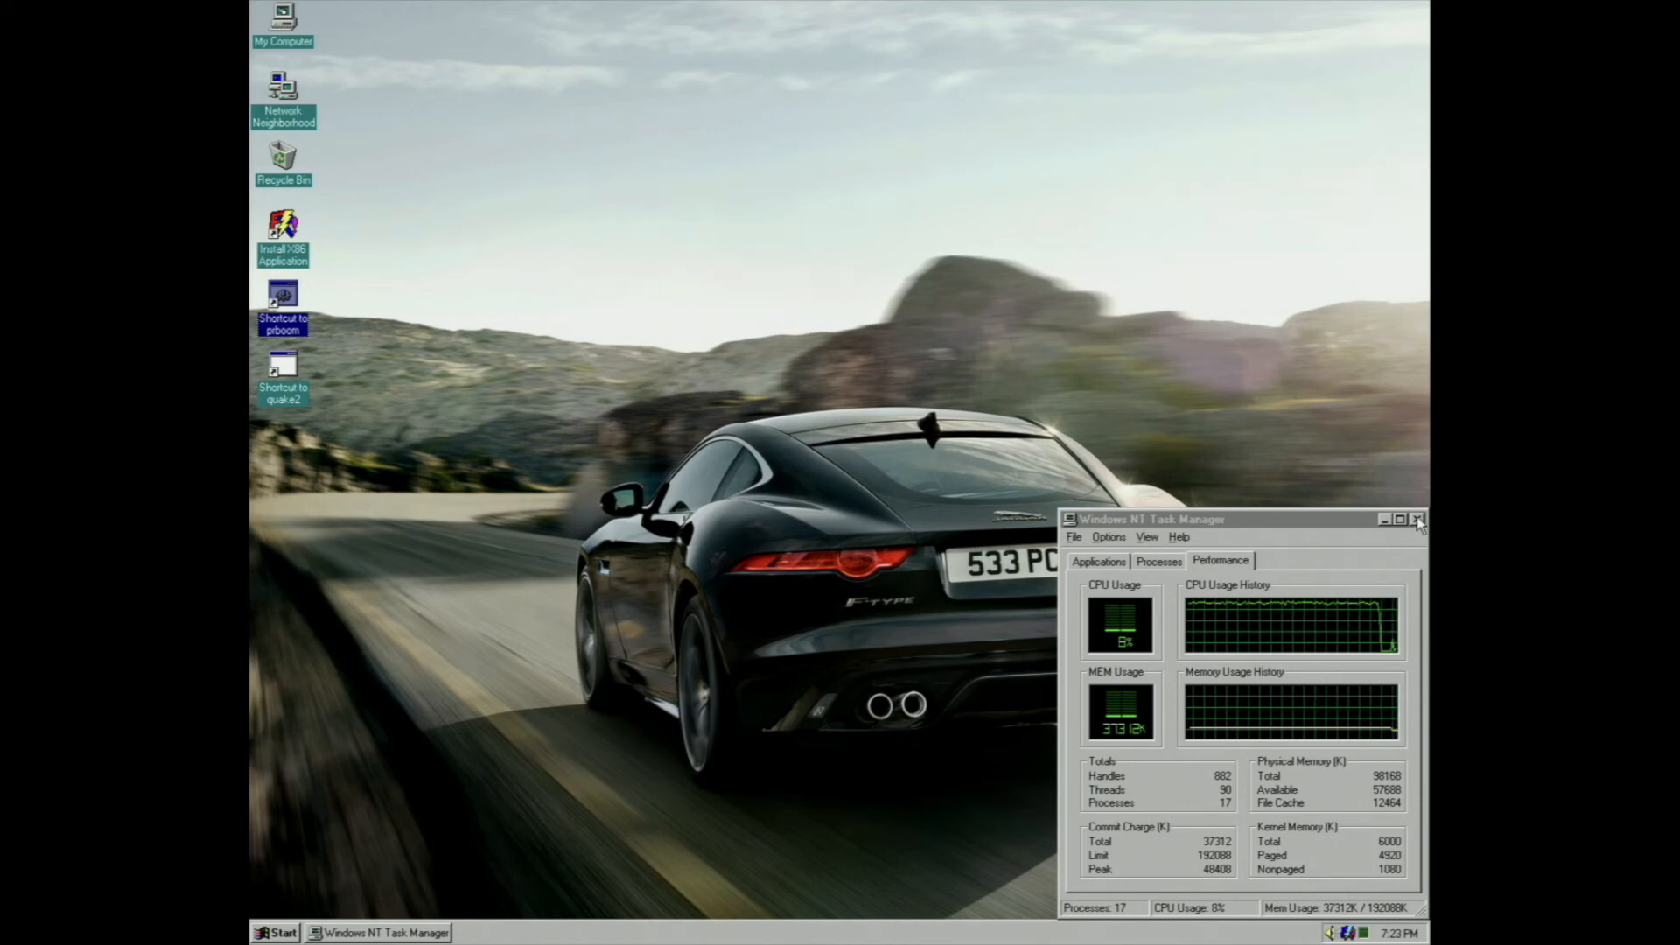
{"action": "left_click", "coordinate": [1415, 518]}
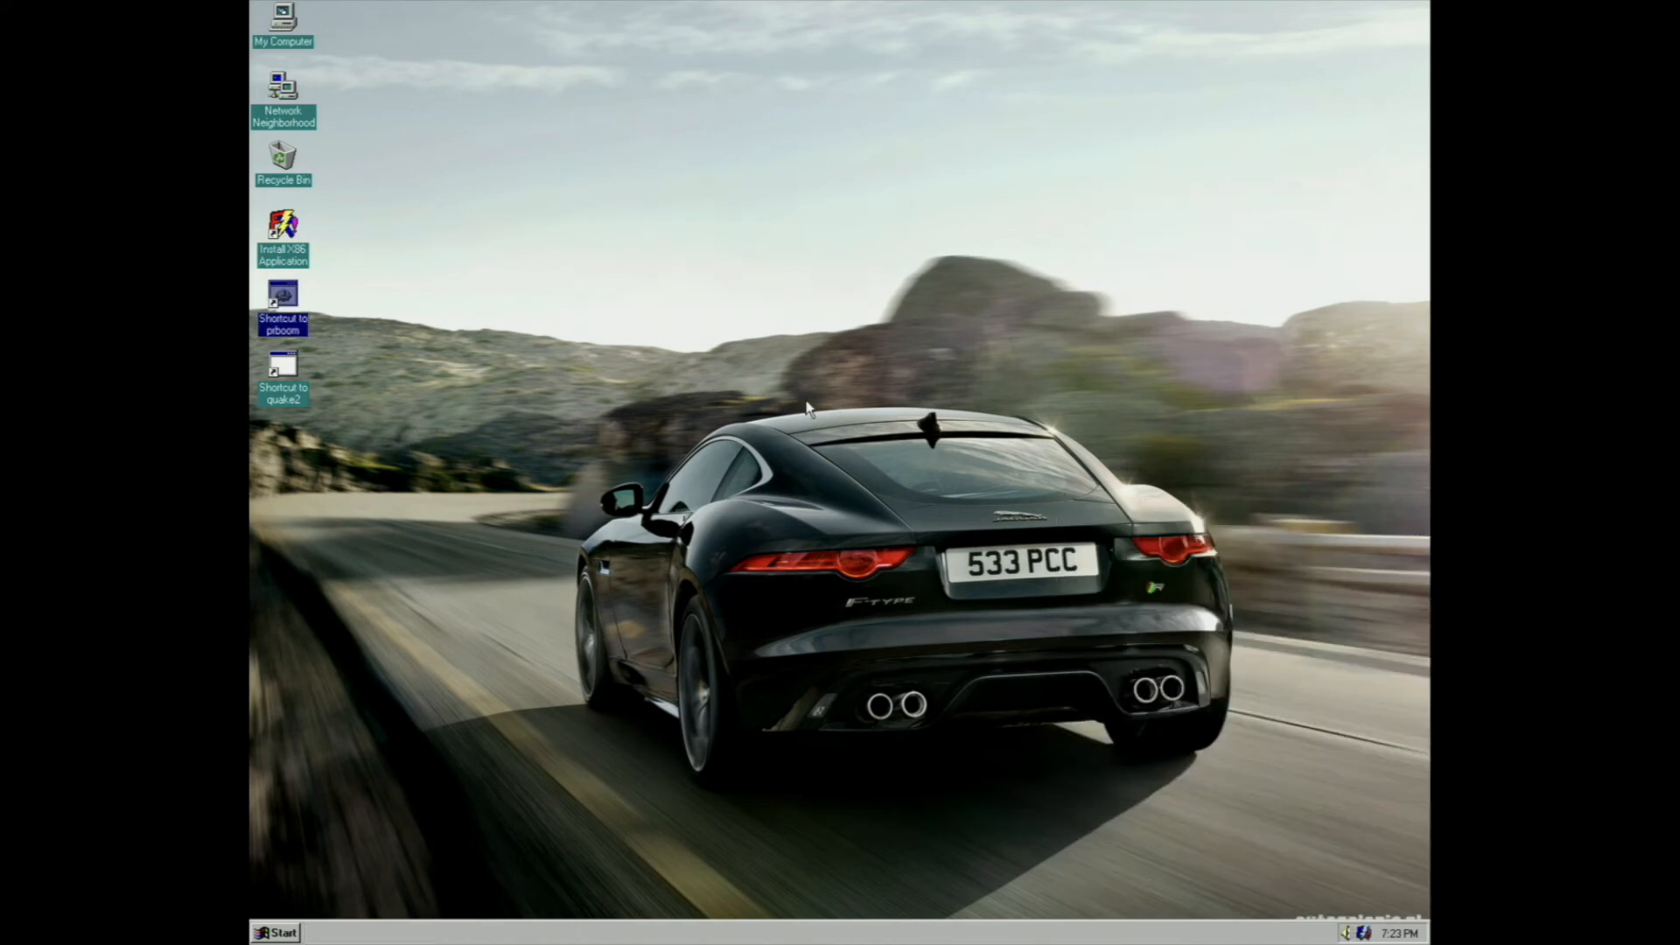